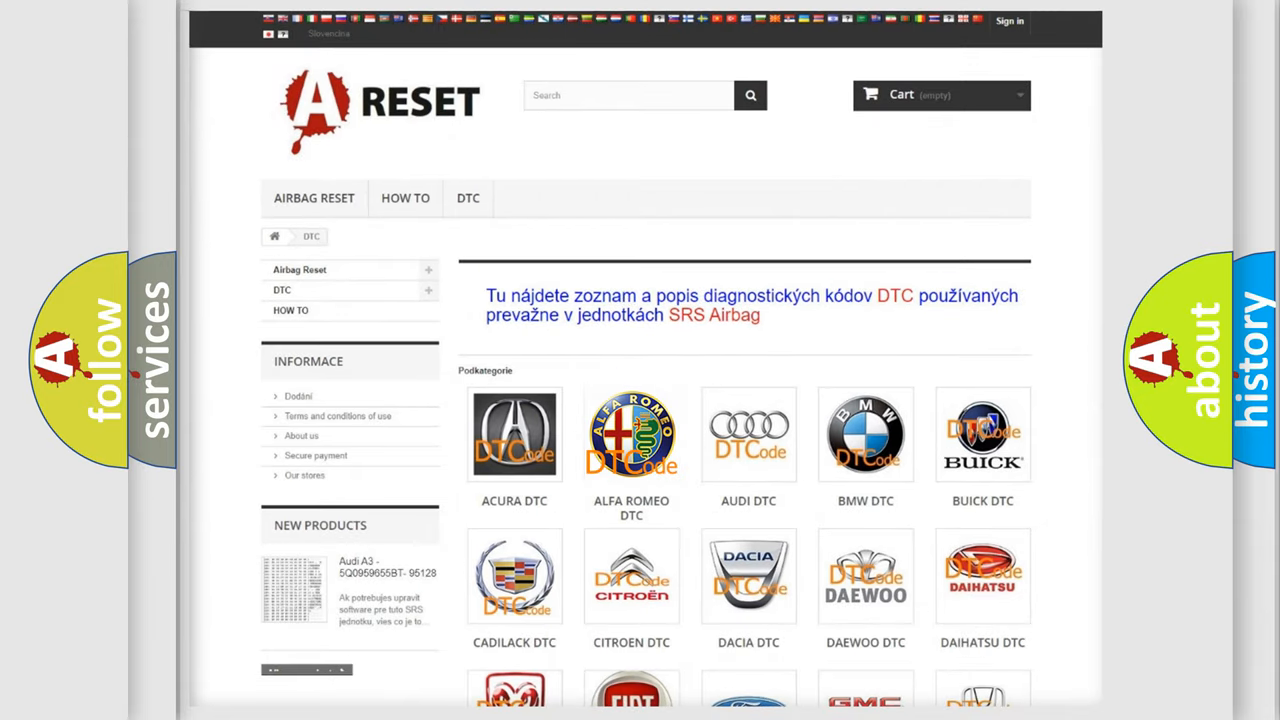
Step: Open the Alfa Romeo trouble code list from the ALFA ROMEO DTC brand logo
{"action": "left_click", "coordinate": [632, 434]}
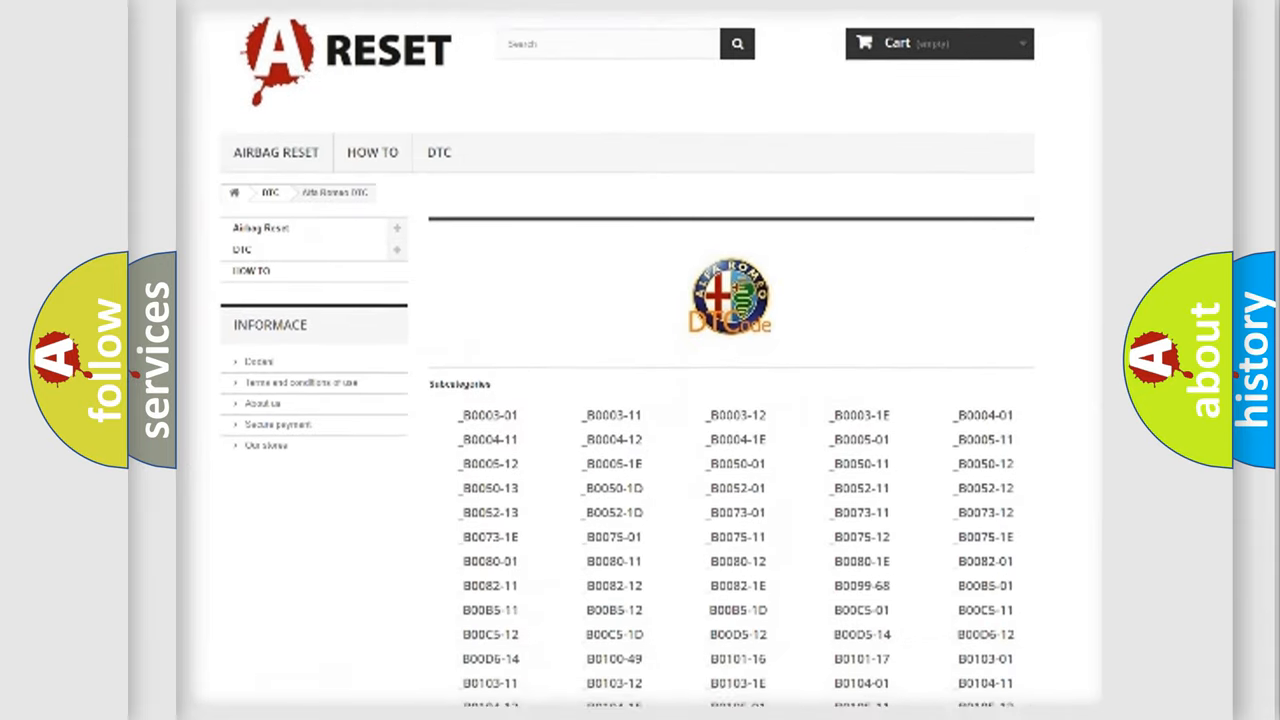
{"action": "scroll", "scroll_direction": "down", "scroll_amount": 3}
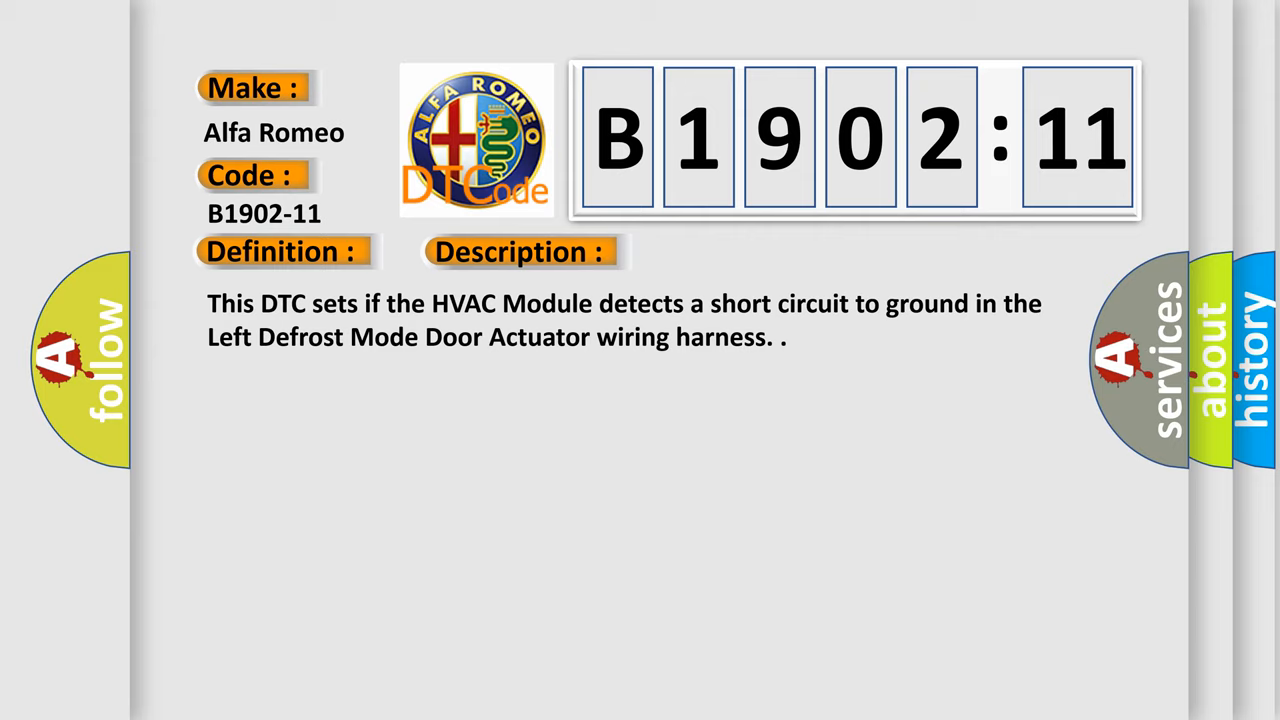
Step: Show the Cause entry for code B1902-11: Circuit Short To Ground
{"action": "left_click", "coordinate": [736, 252]}
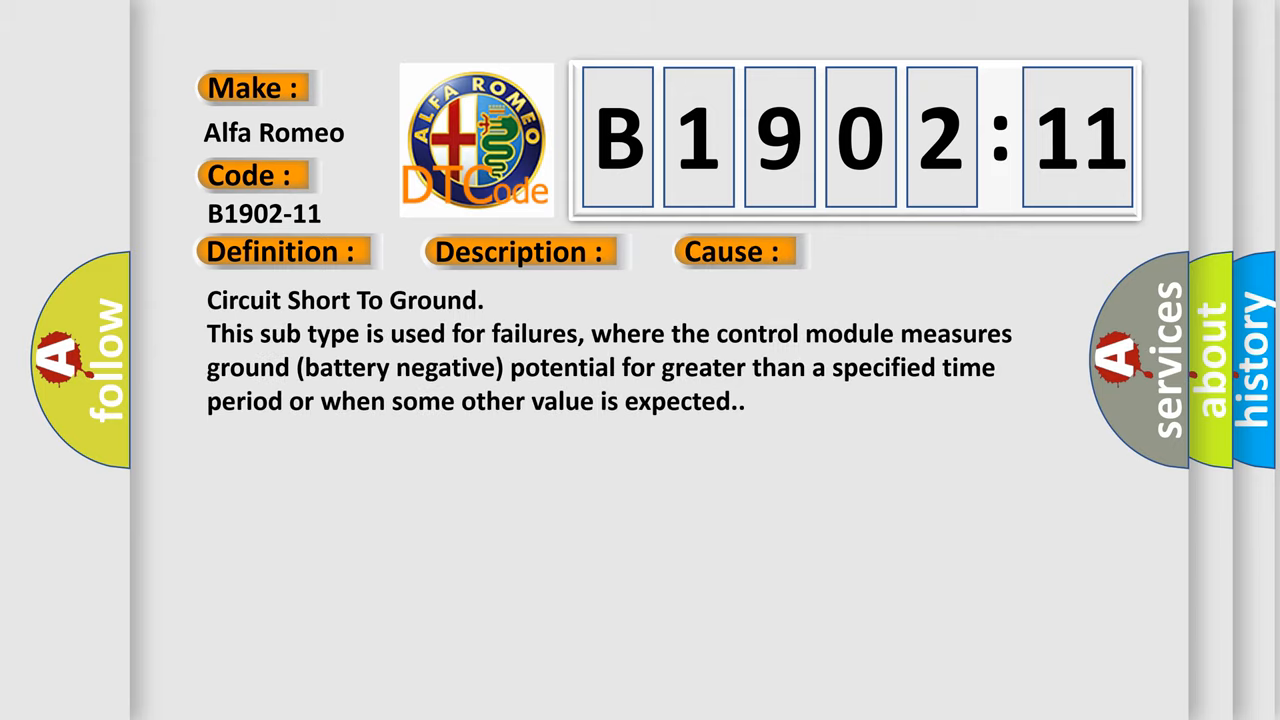